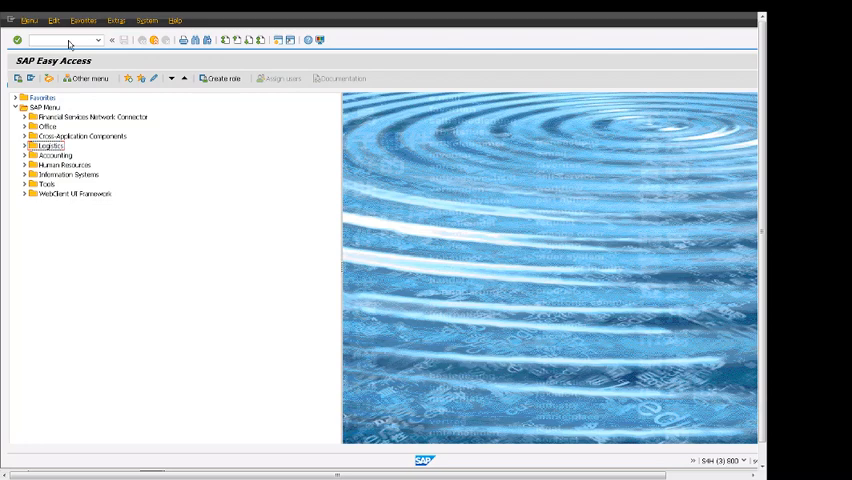
Begin entering transaction VA01 to create a standard order.
left_click(60, 40)
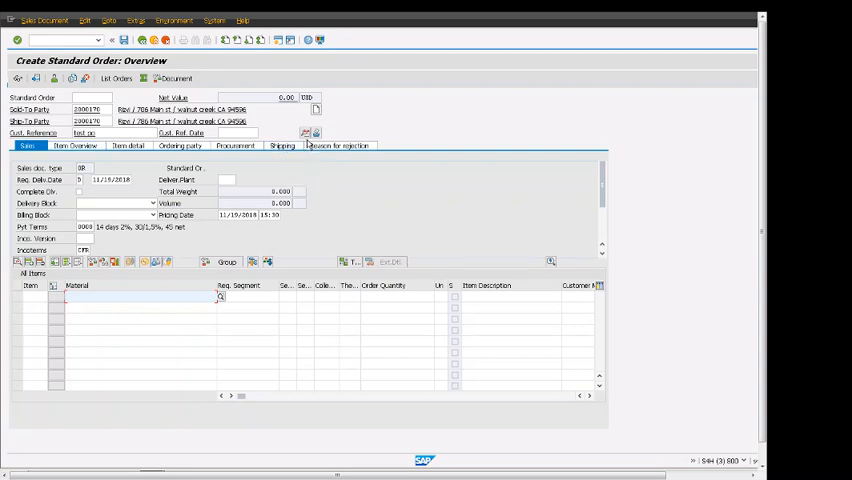
mouse_move(305, 133)
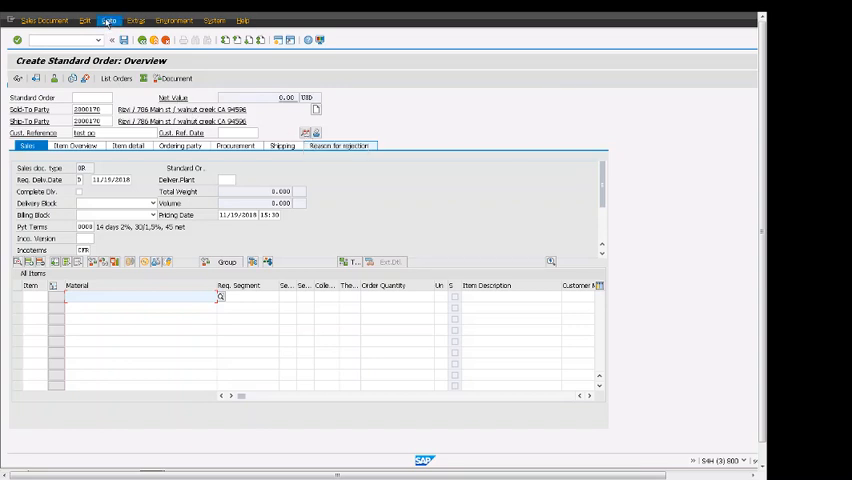
left_click(108, 20)
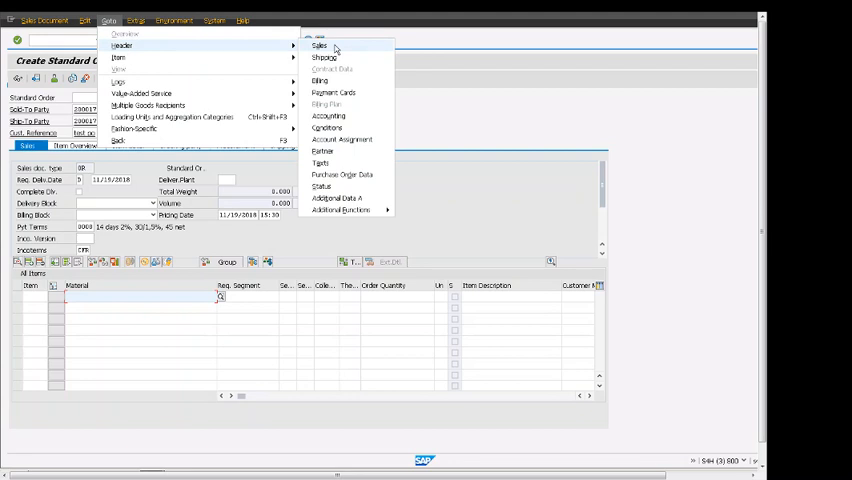
left_click(319, 45)
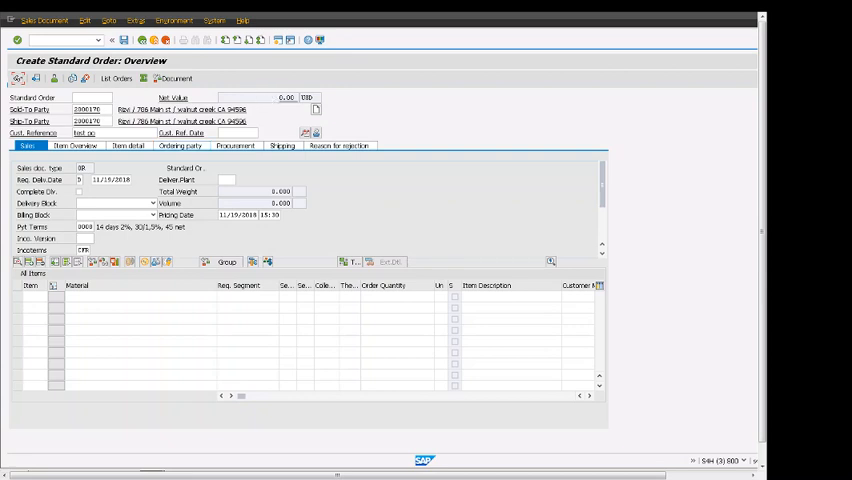
Display the order header's Sales data via Goto > Header > Sales.
left_click(262, 180)
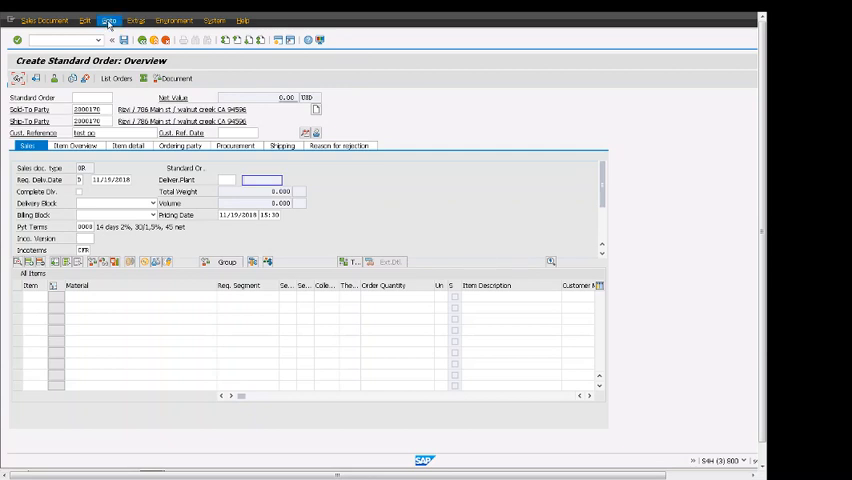
left_click(108, 20)
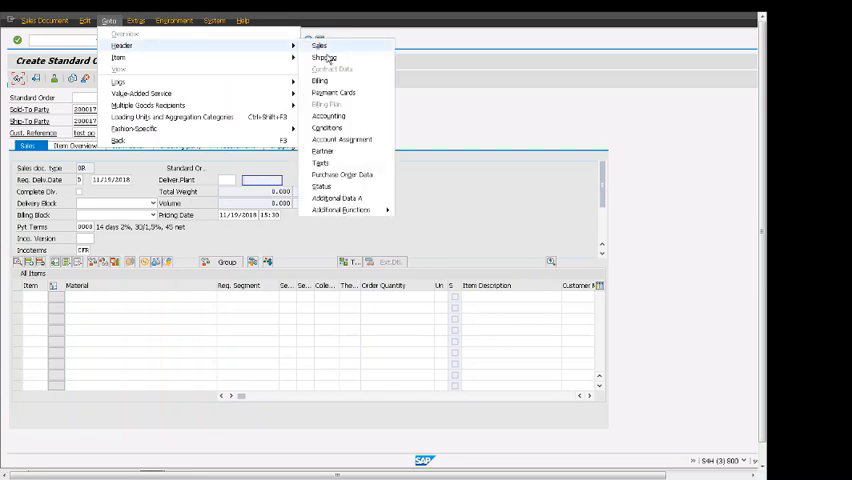
left_click(318, 46)
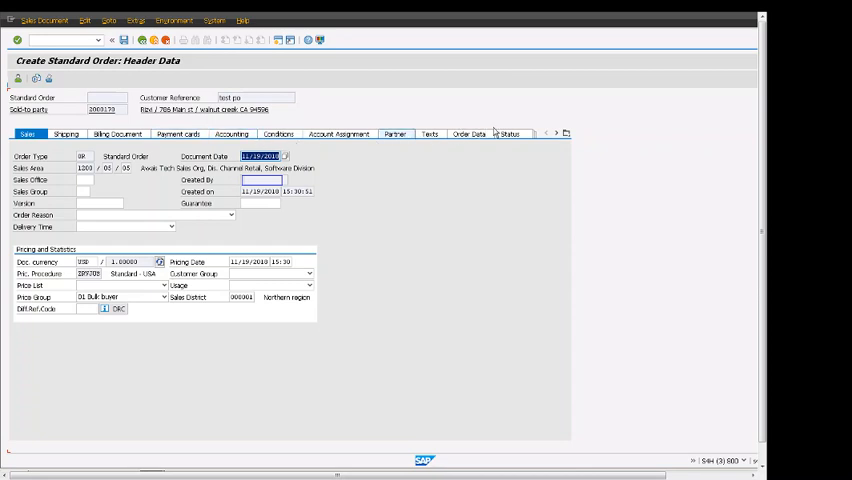
left_click(568, 133)
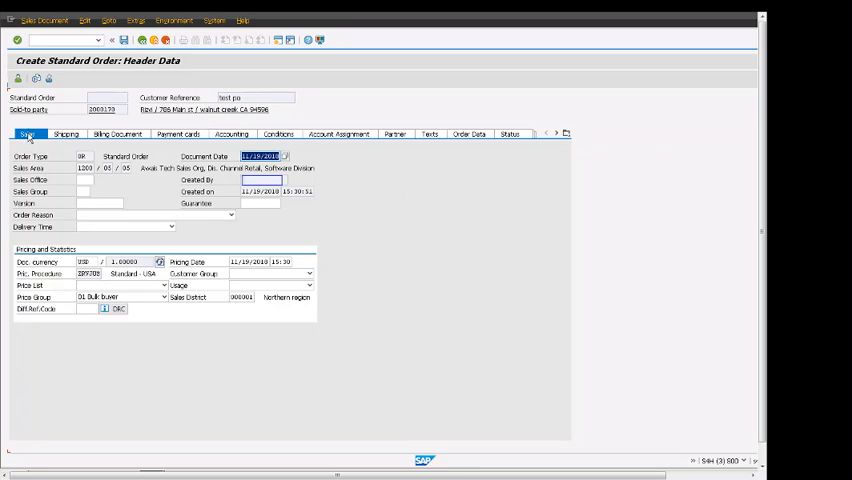
mouse_move(15, 305)
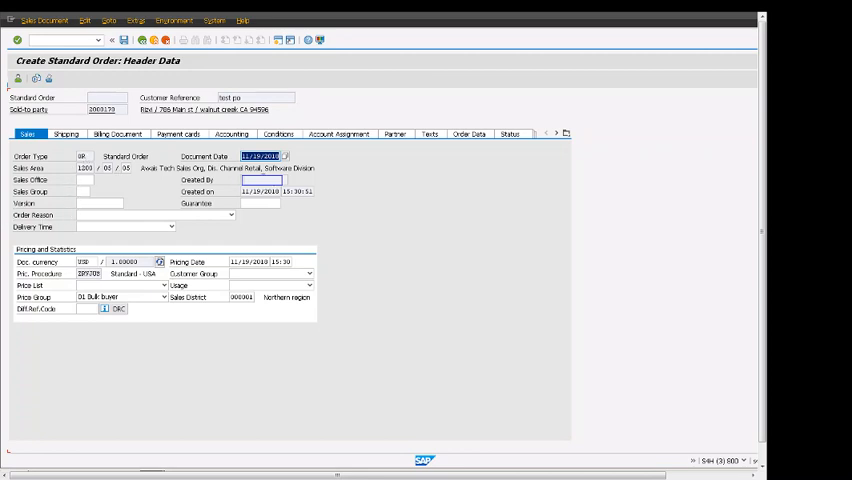
mouse_move(233, 240)
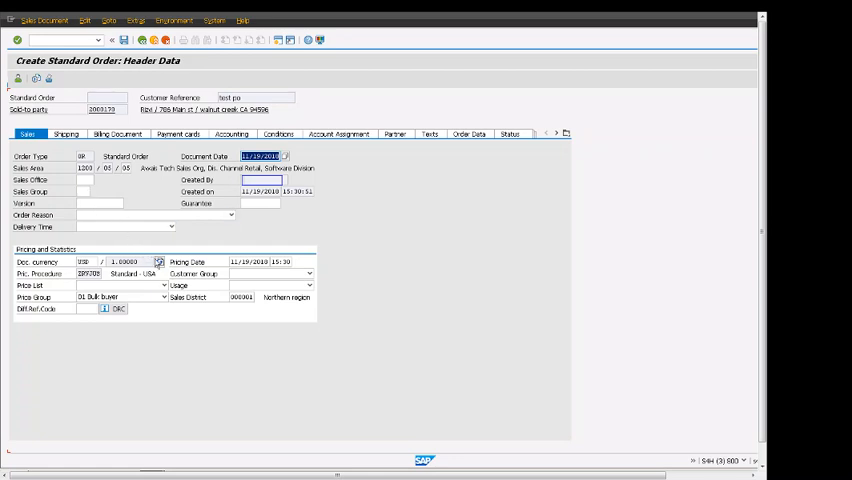
mouse_move(104, 338)
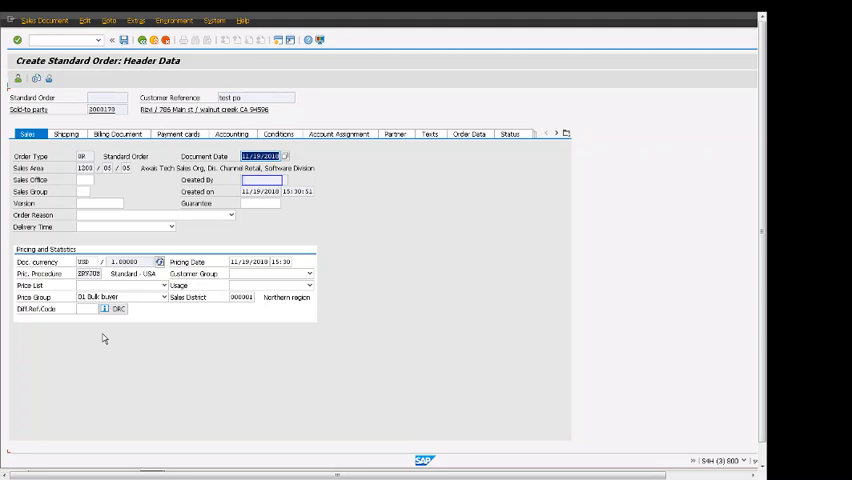
mouse_move(129, 322)
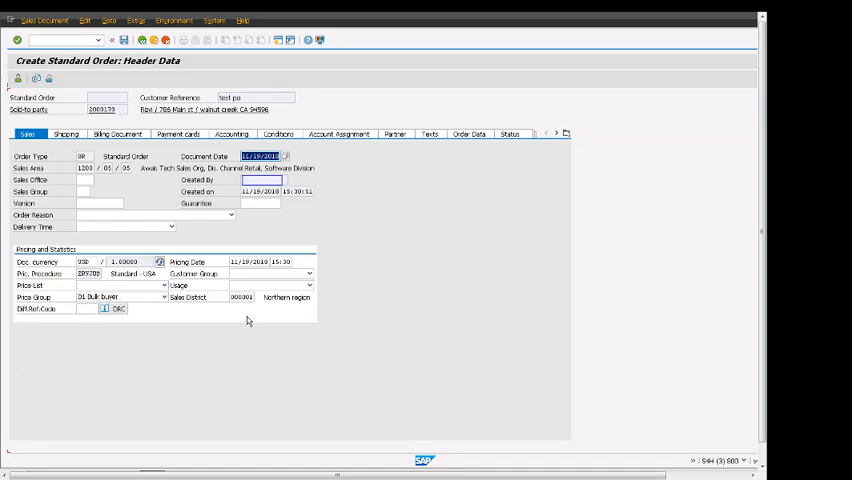
mouse_move(186, 233)
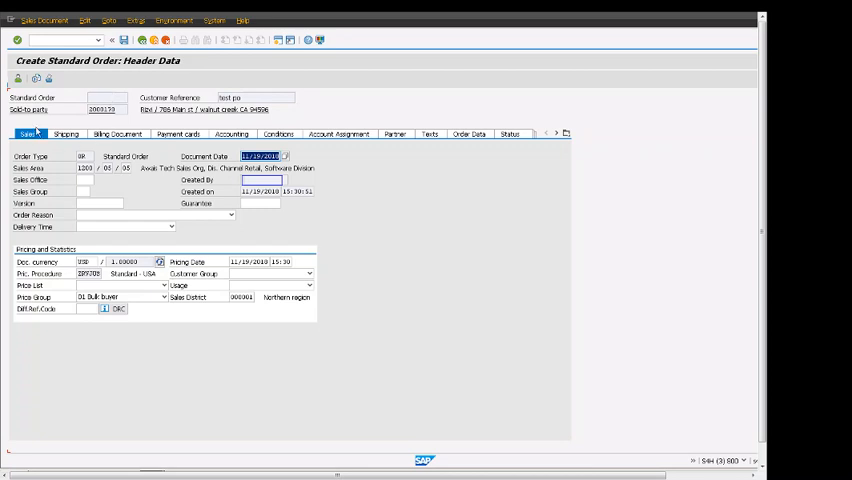
mouse_move(310, 128)
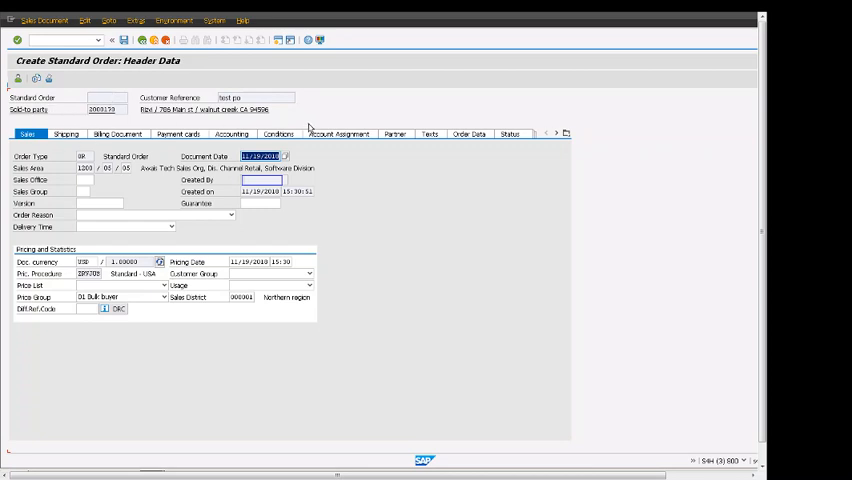